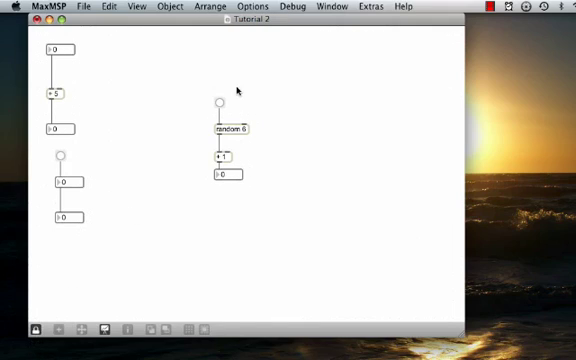
- Unlock the patcher to allow editing the random 6 chain
{"action": "left_click", "coordinate": [216, 100]}
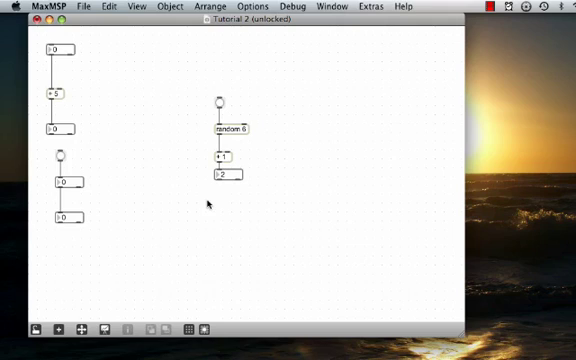
{"action": "mouse_move", "coordinate": [220, 104]}
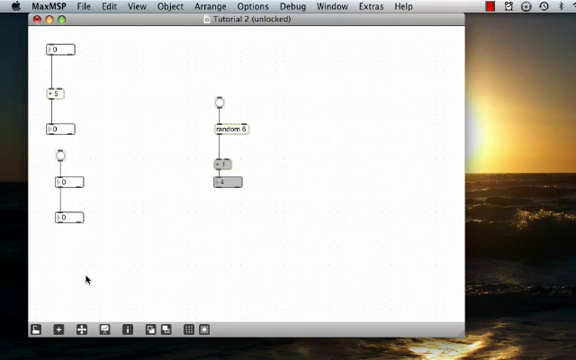
{"action": "mouse_move", "coordinate": [36, 332]}
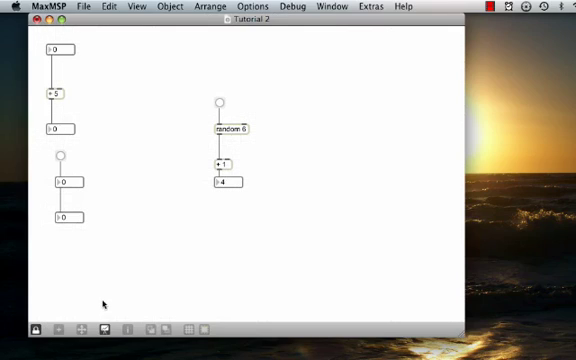
{"action": "mouse_move", "coordinate": [252, 146]}
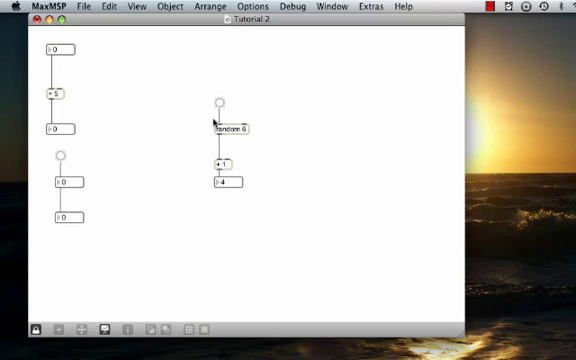
{"action": "mouse_move", "coordinate": [260, 144]}
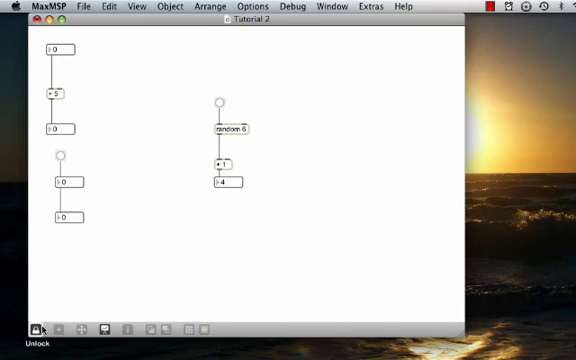
- Unlock the patcher to add a number box fed by random 6
{"action": "left_click", "coordinate": [40, 330]}
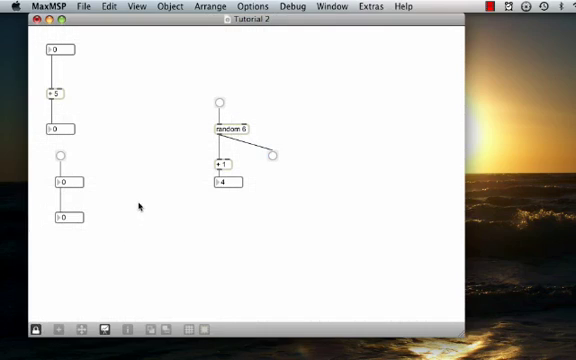
{"action": "mouse_move", "coordinate": [262, 148]}
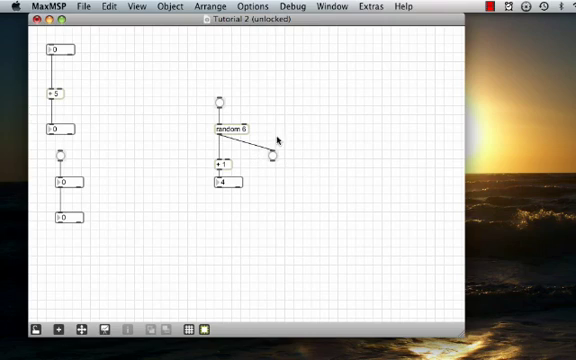
{"action": "mouse_move", "coordinate": [268, 176]}
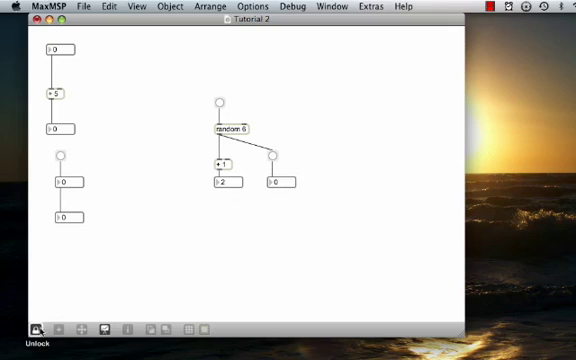
{"action": "left_click", "coordinate": [40, 326]}
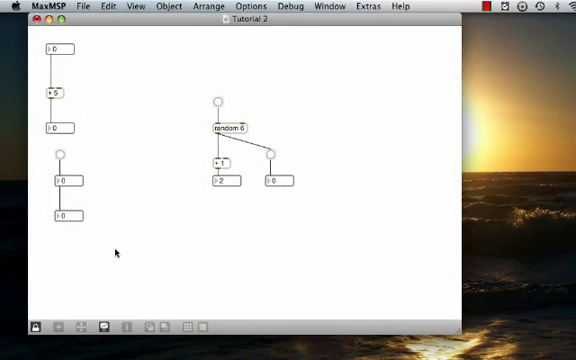
{"action": "mouse_move", "coordinate": [228, 196]}
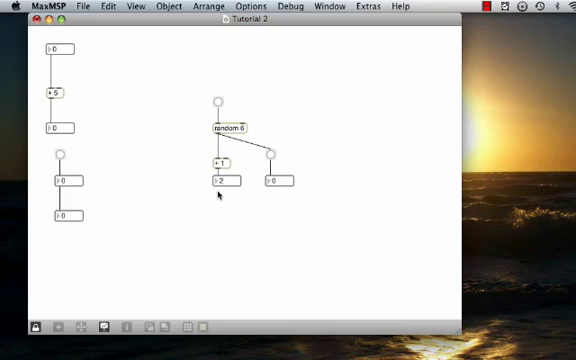
{"action": "mouse_move", "coordinate": [308, 172]}
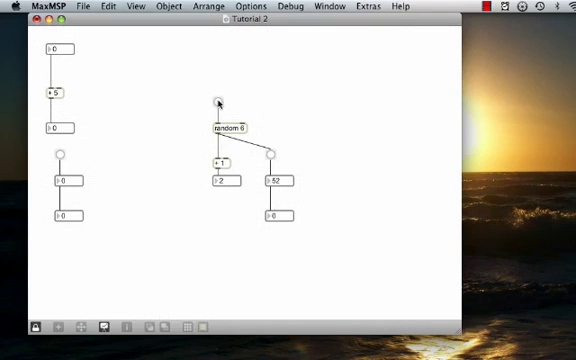
{"action": "left_click", "coordinate": [216, 104]}
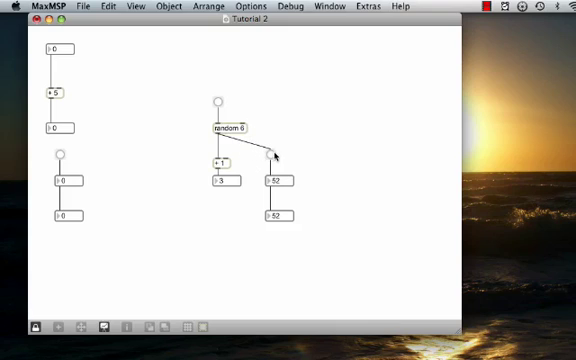
{"action": "mouse_move", "coordinate": [268, 156]}
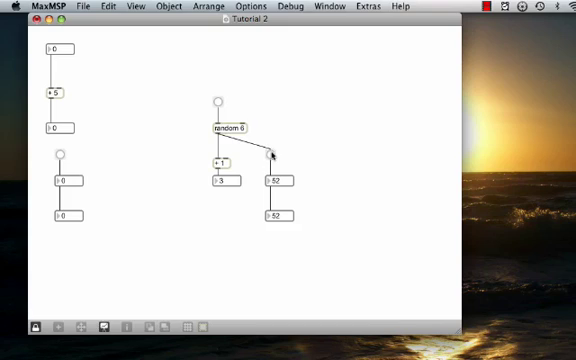